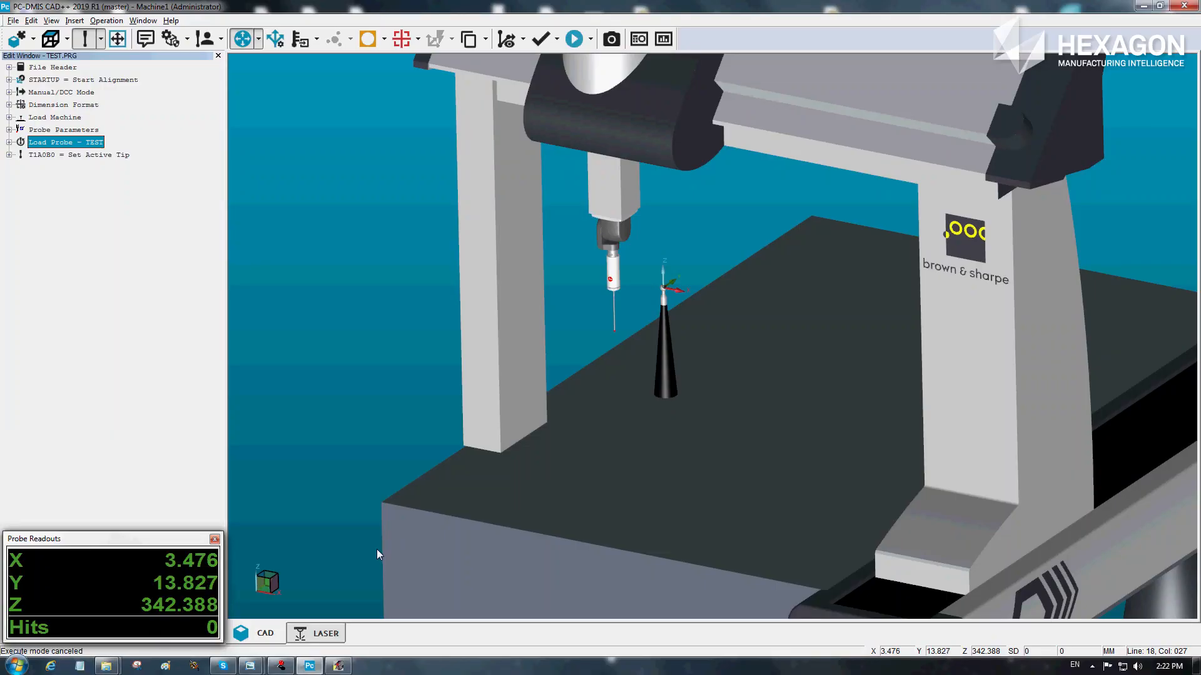
mouse_move(276, 252)
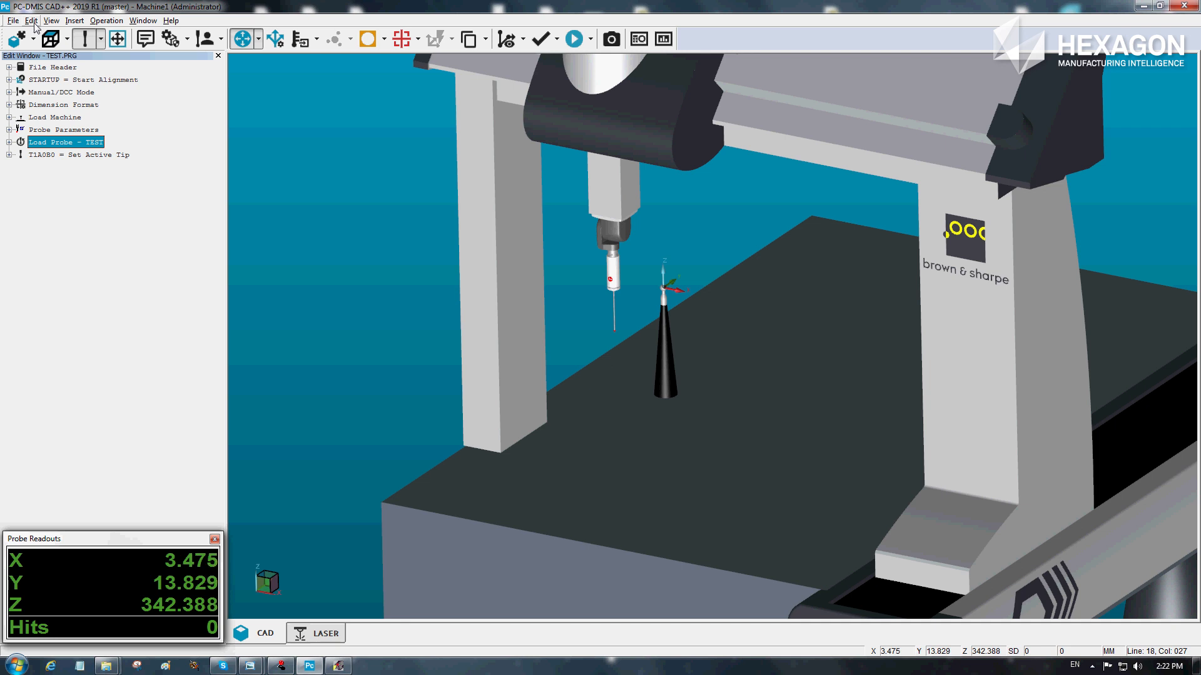
Reach the Preferences submenu under Edit that leads to Setup
left_click(31, 20)
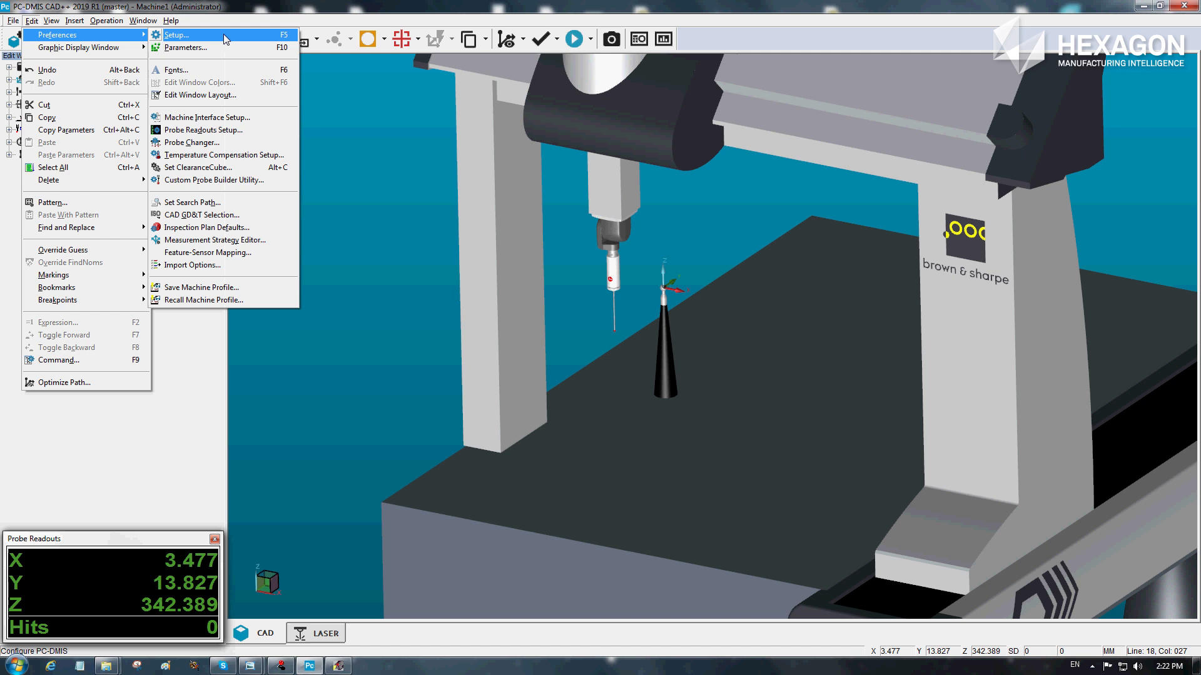
Review CMM Limits on the Part/Machine setup page and accept with OK
left_click(175, 35)
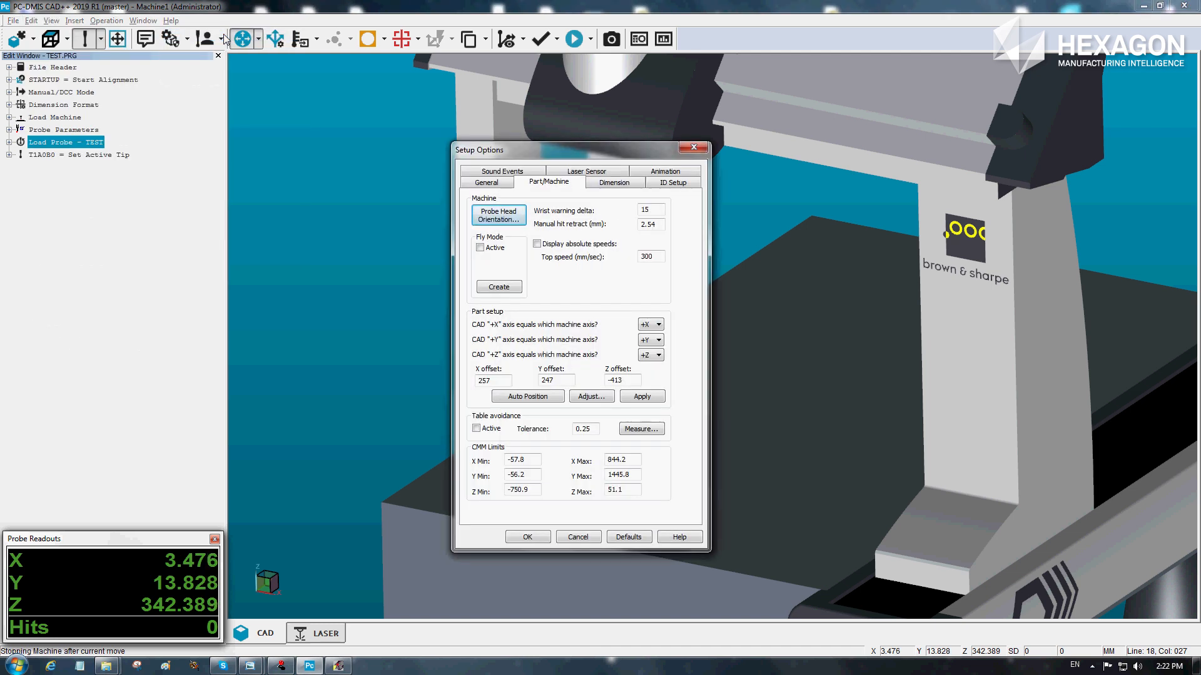
mouse_move(386, 202)
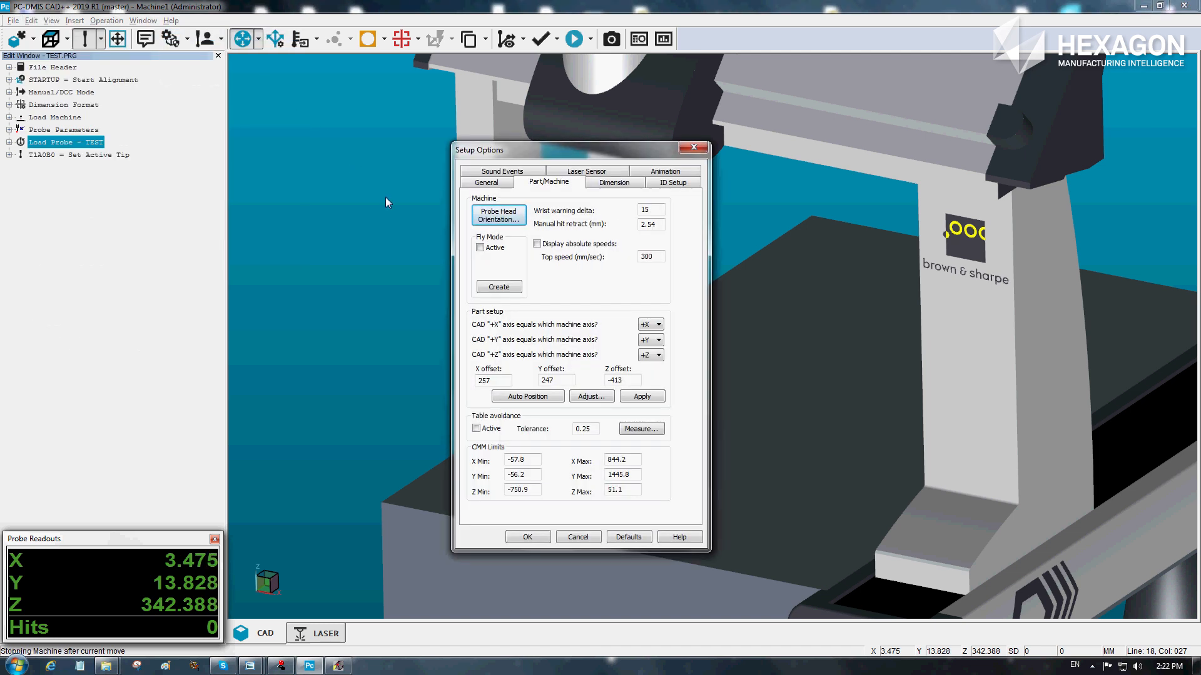
mouse_move(418, 354)
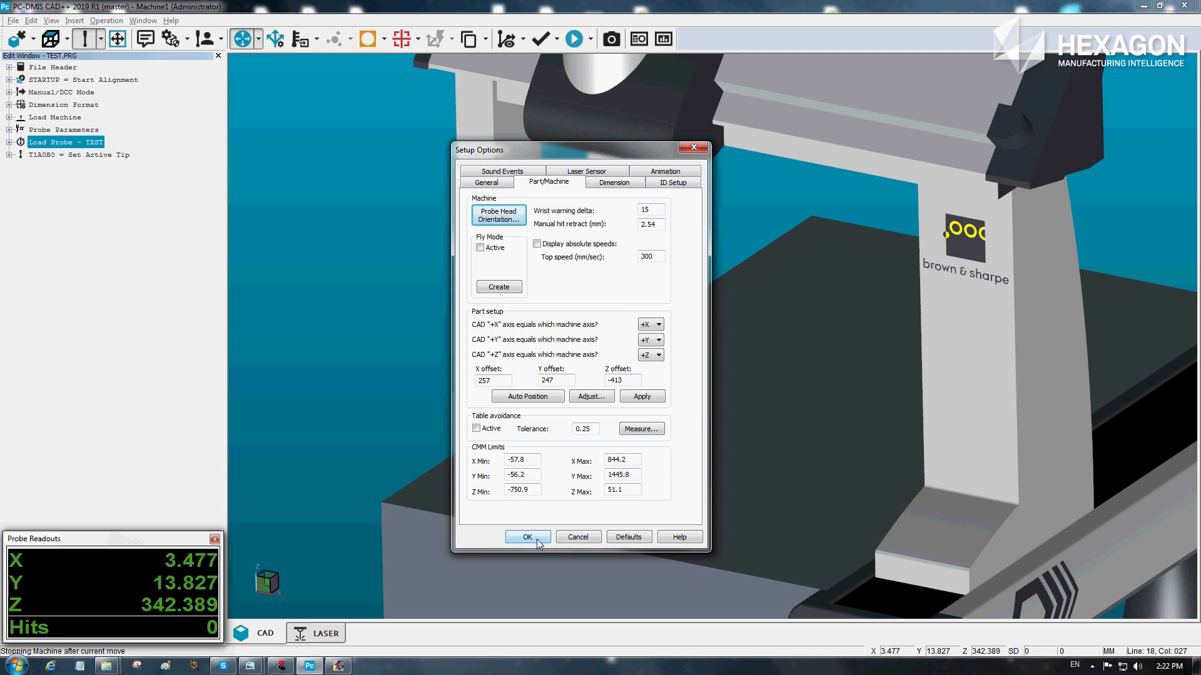
left_click(527, 536)
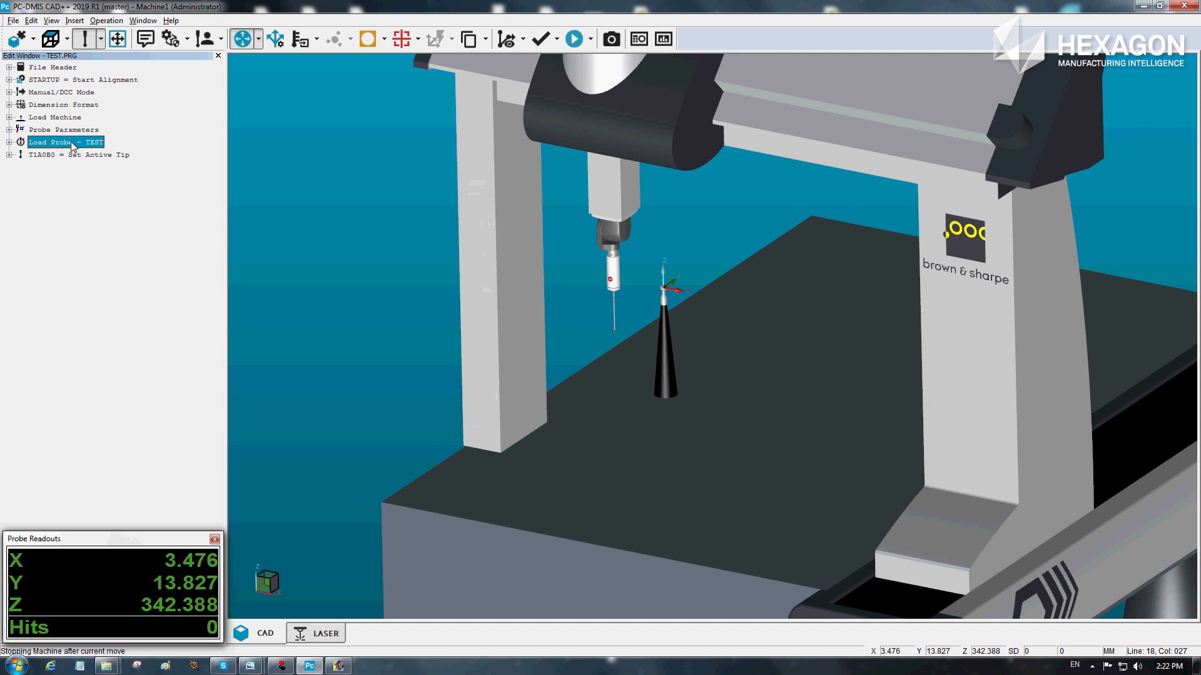
Edit the Load Probe - TEST command and reach its Measure settings for all active tips
right_click(65, 143)
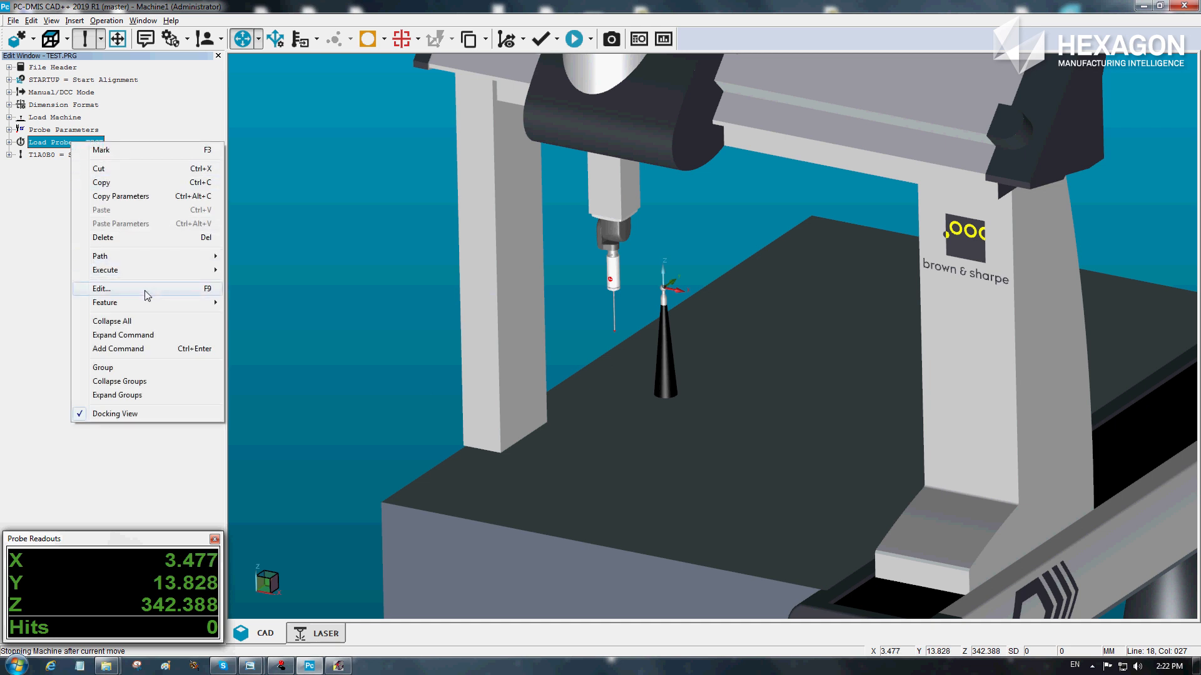
left_click(102, 289)
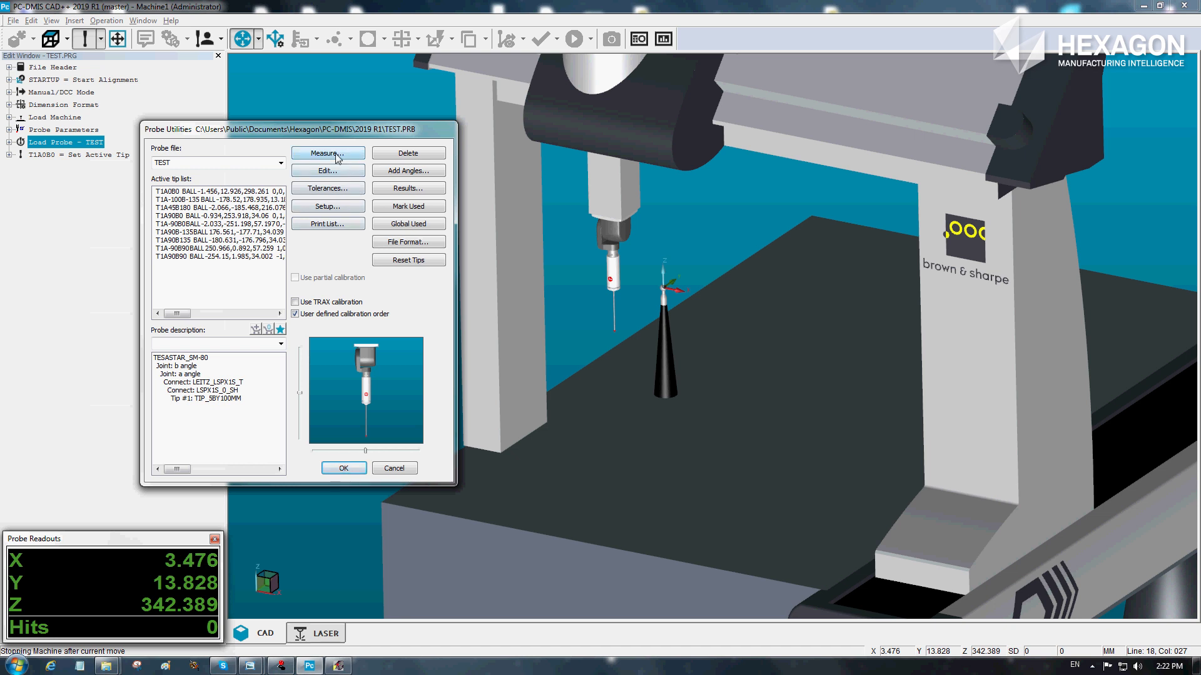
left_click(327, 154)
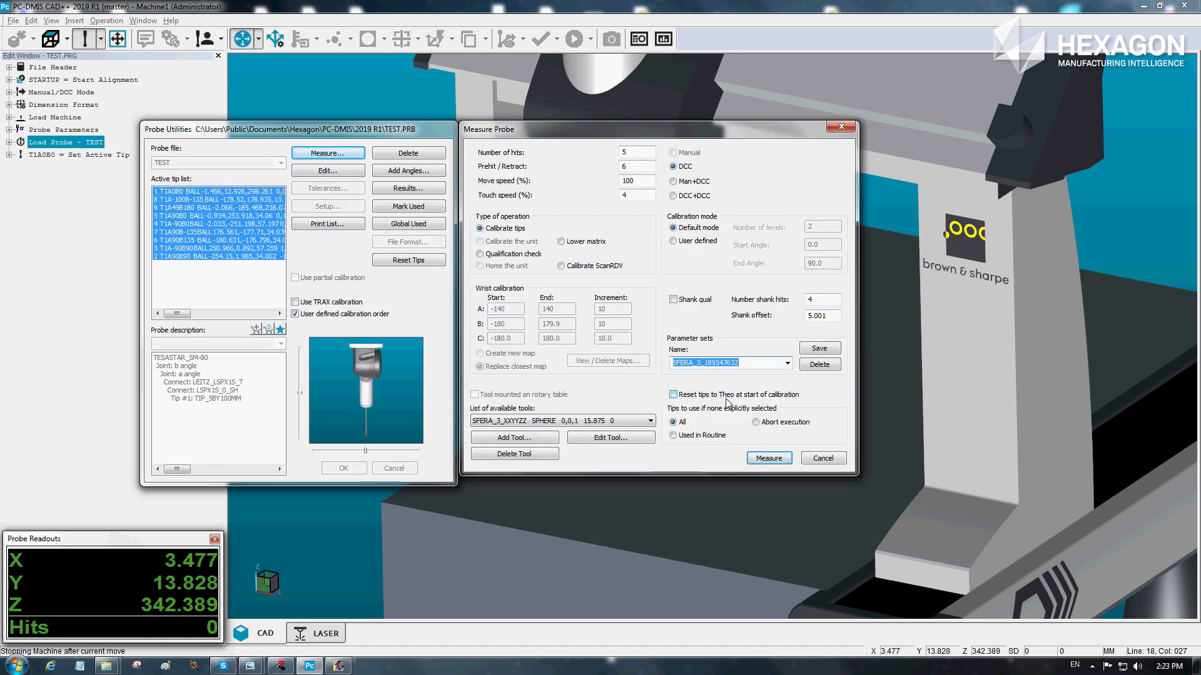
mouse_move(764, 439)
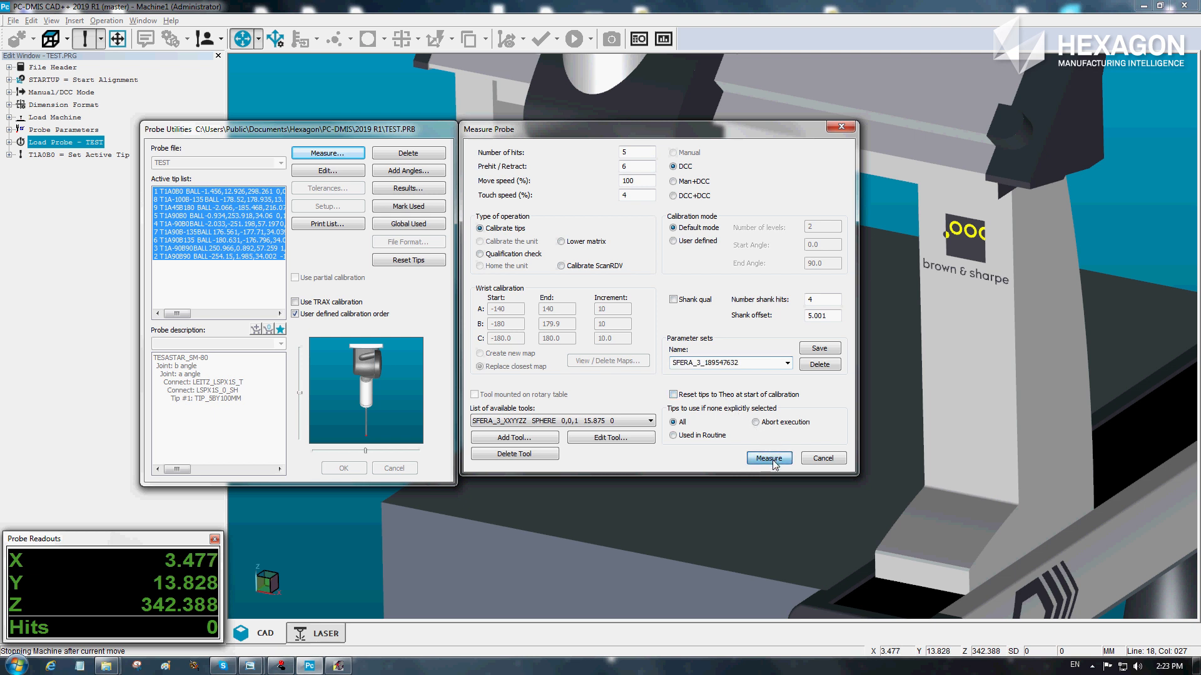
Run tip calibration answering No to Qualification Tool Moved and Yes to Collision Check
left_click(768, 458)
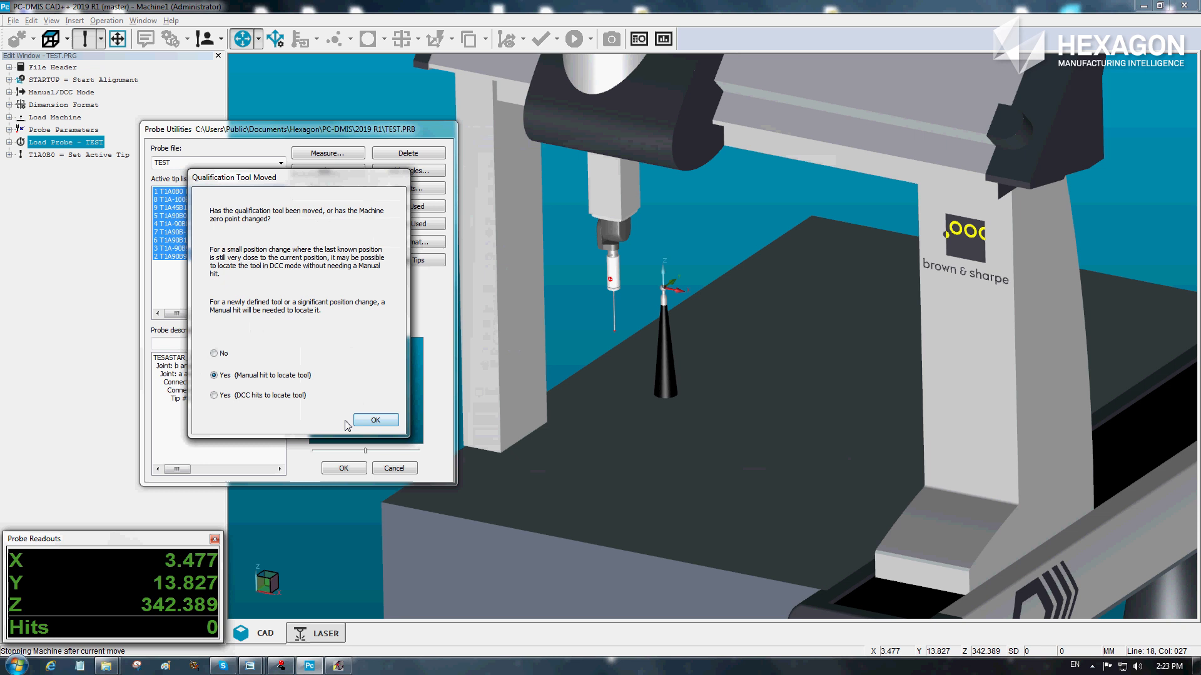
left_click(215, 353)
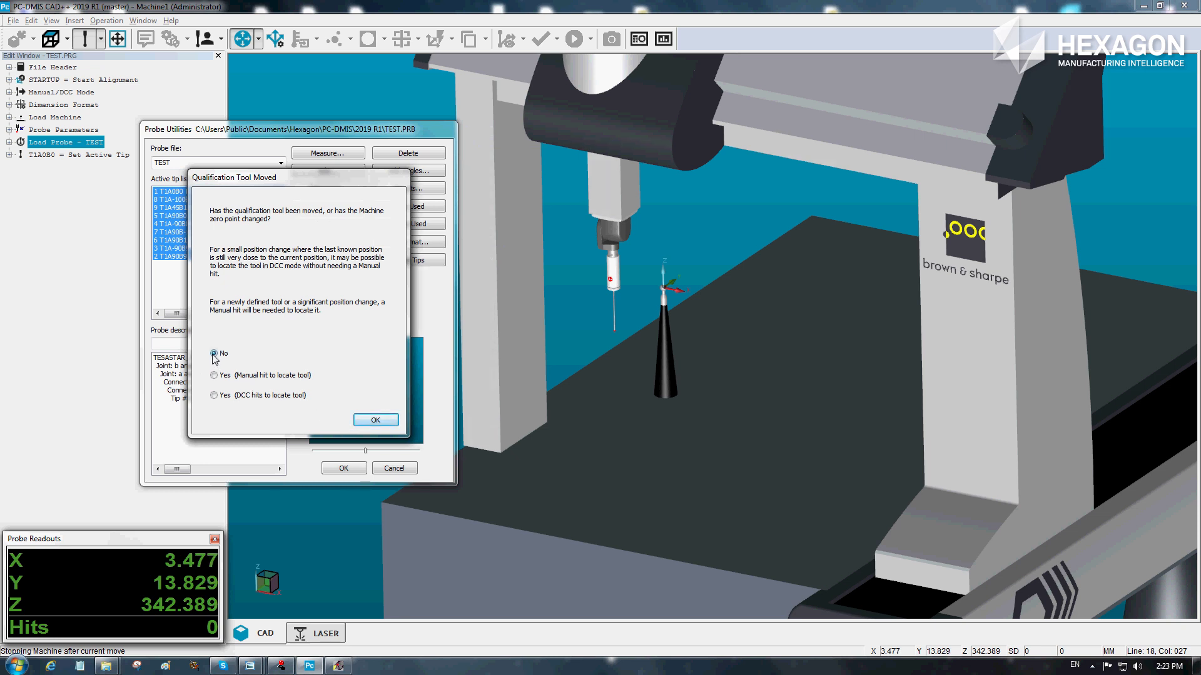
left_click(215, 353)
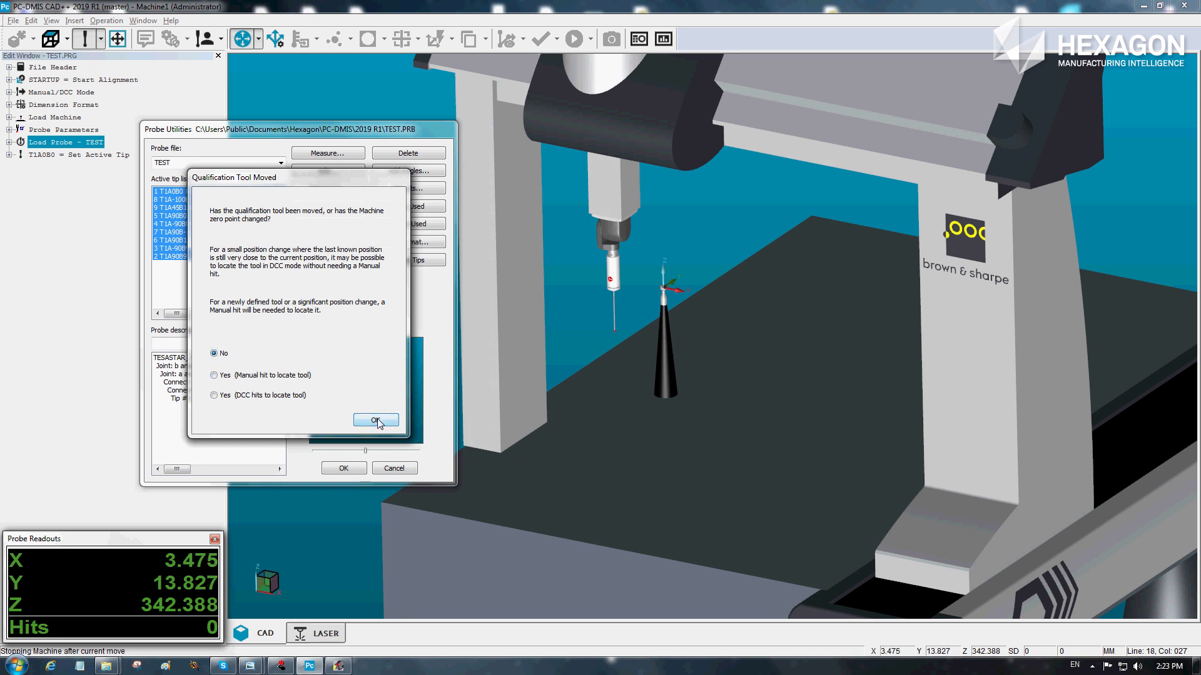
left_click(375, 420)
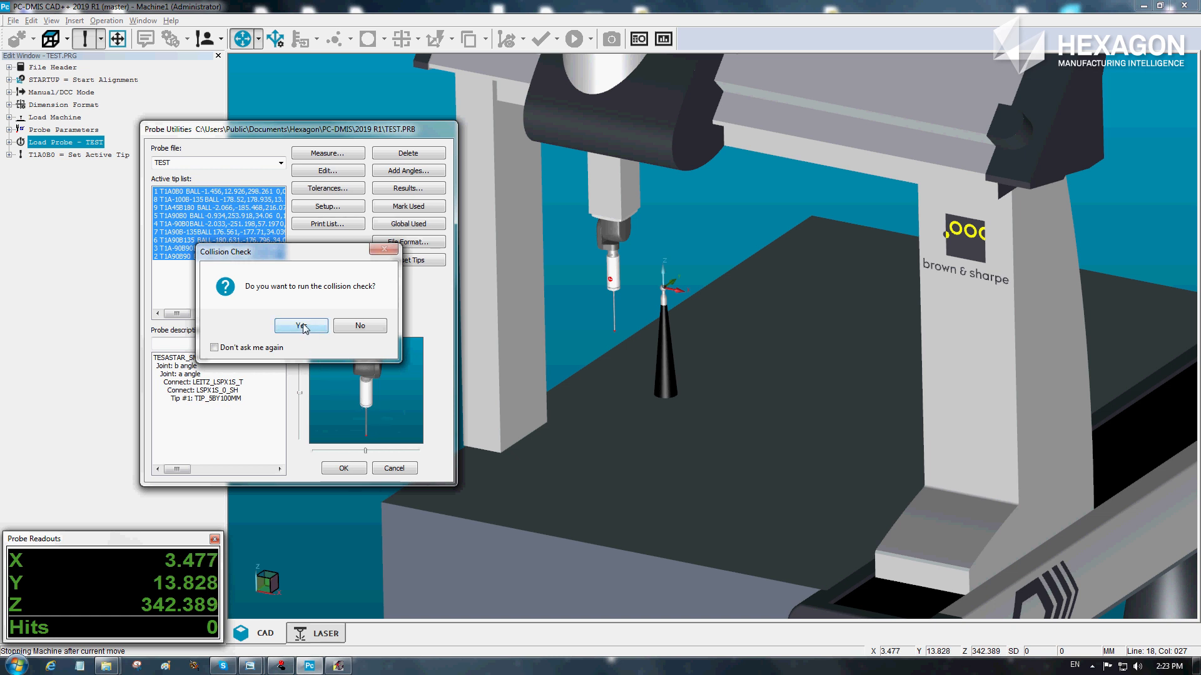
left_click(300, 326)
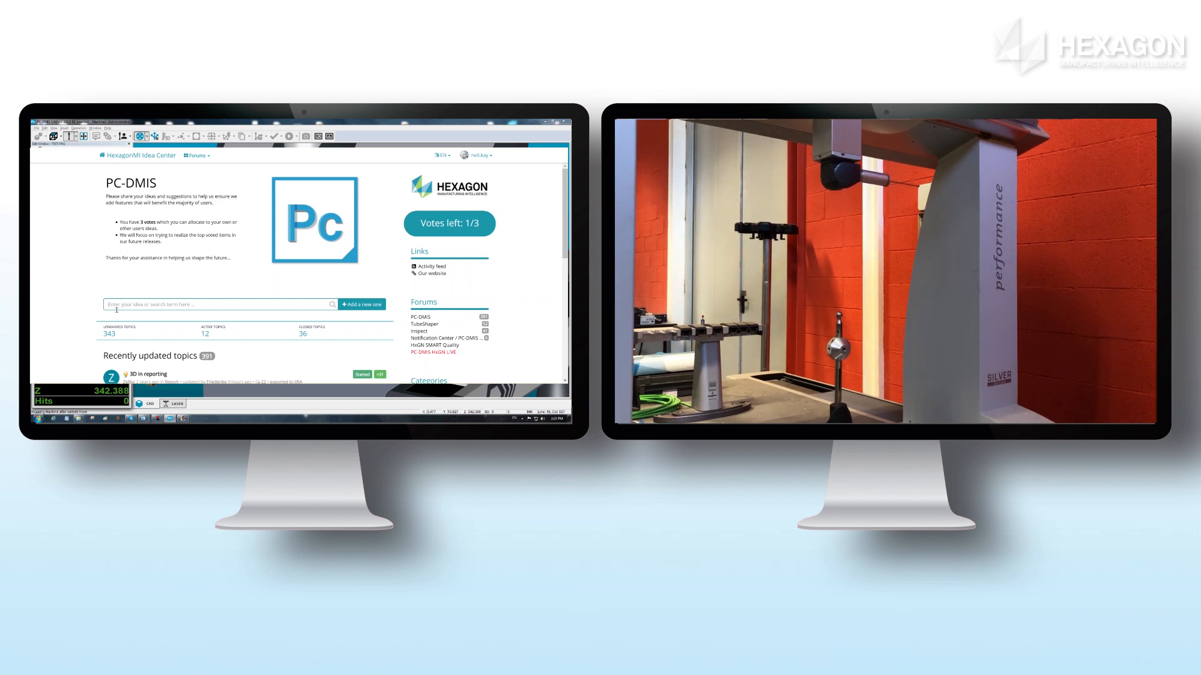
Search the ideas for 'My cool idea for PC-DMIS' to list similar existing topics
type("M")
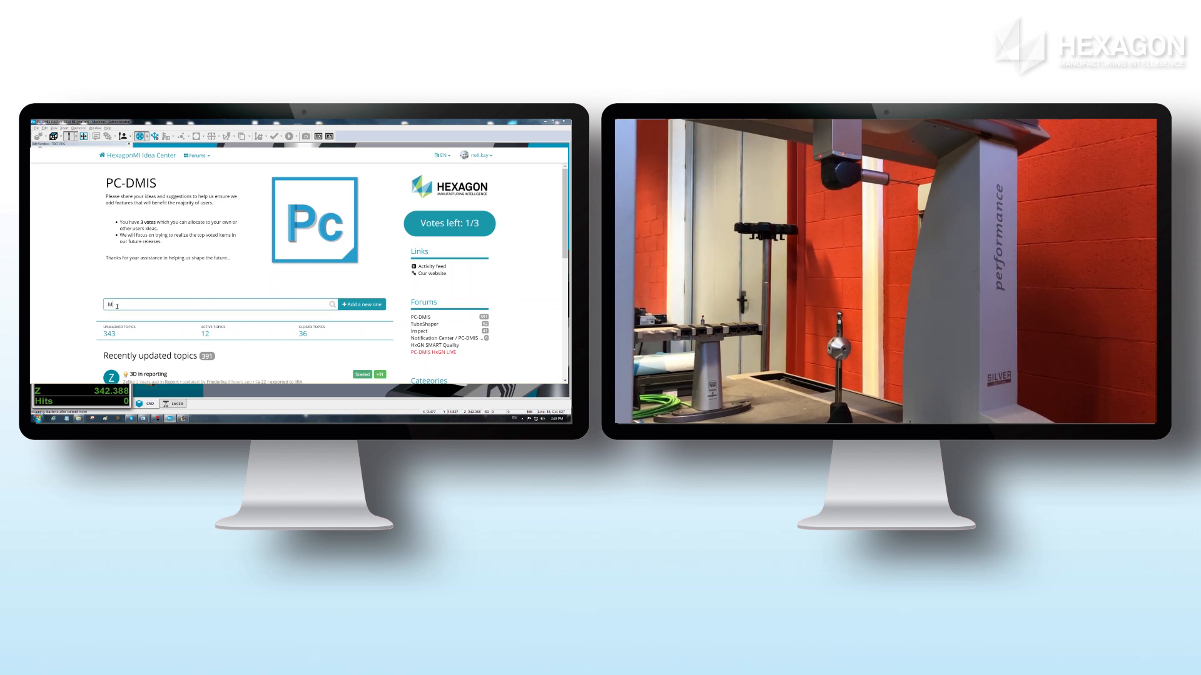
type("My tool idea for PC-DMIS")
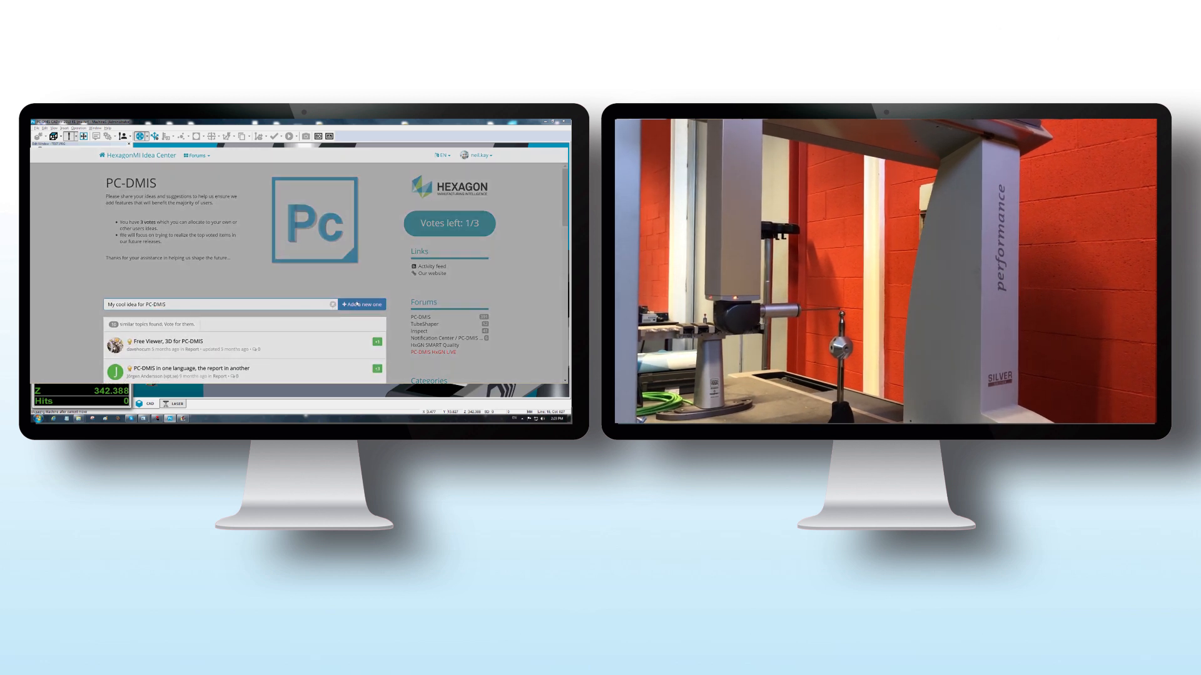
Post the new topic 'My cool idea for PC-DMIS' with a description starting 'I would like PC'
left_click(362, 304)
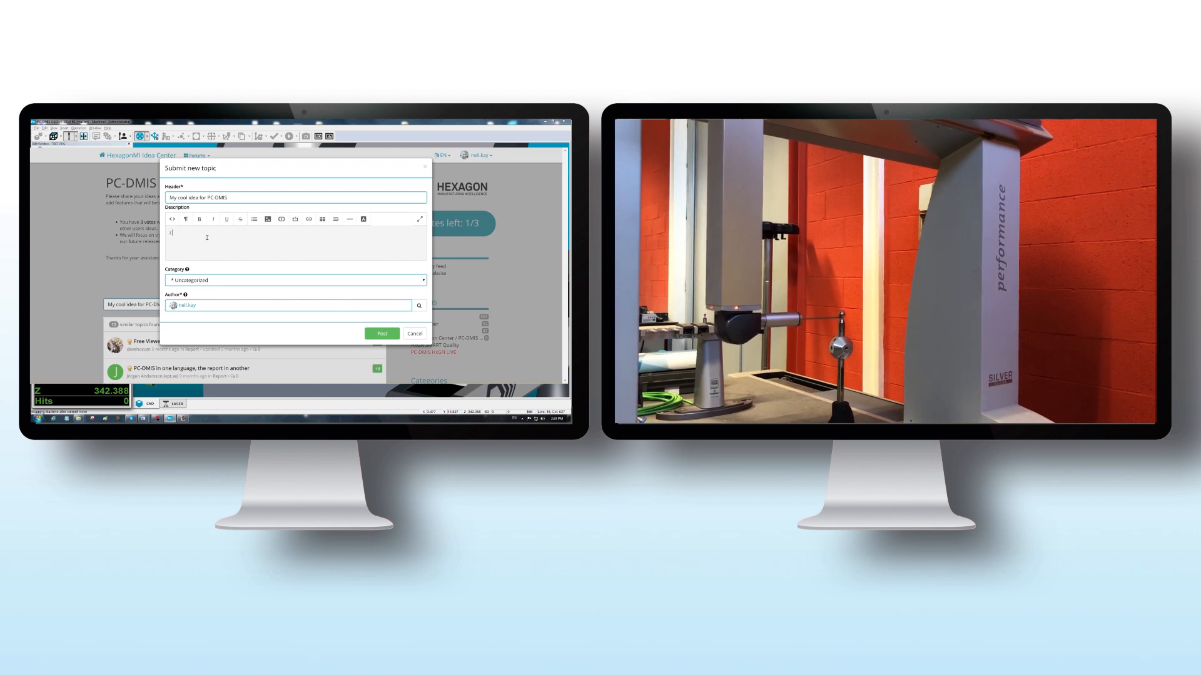
type("I would like PC-DMIS to.....")
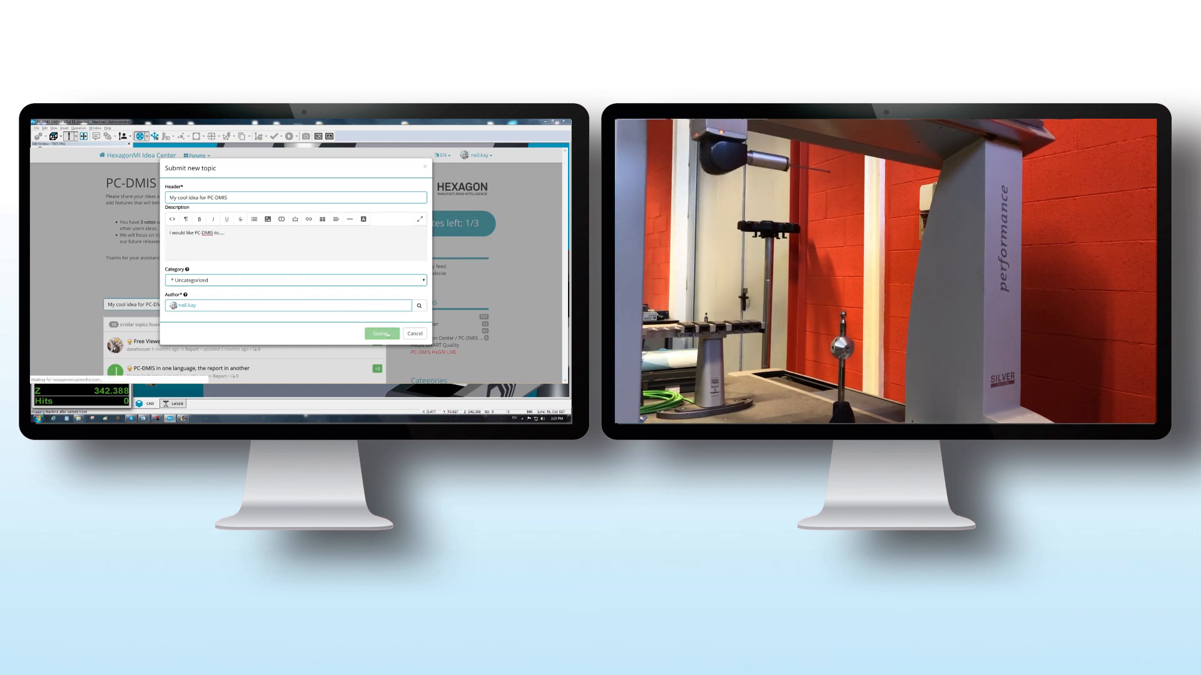
left_click(382, 333)
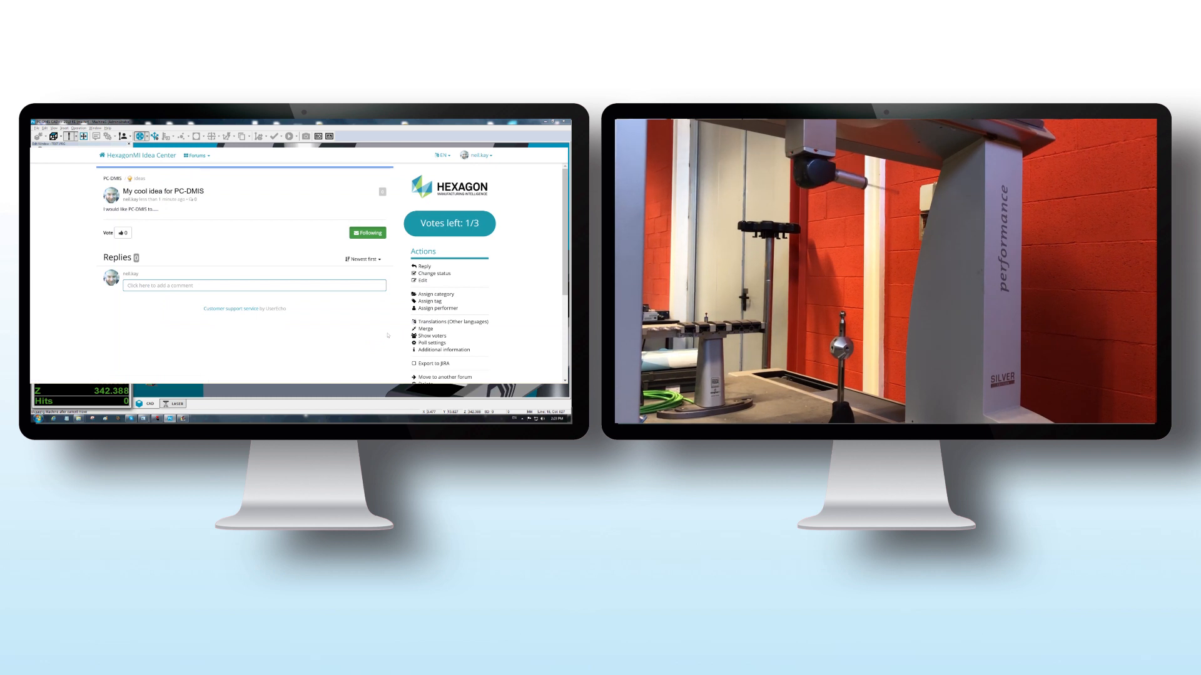